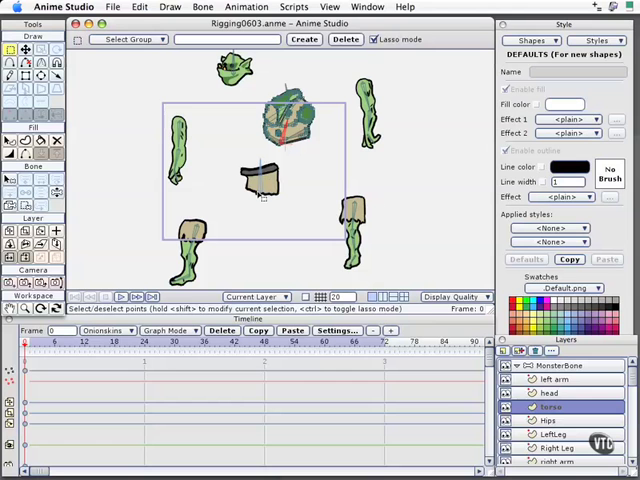
{"action": "mouse_move", "coordinate": [258, 198]}
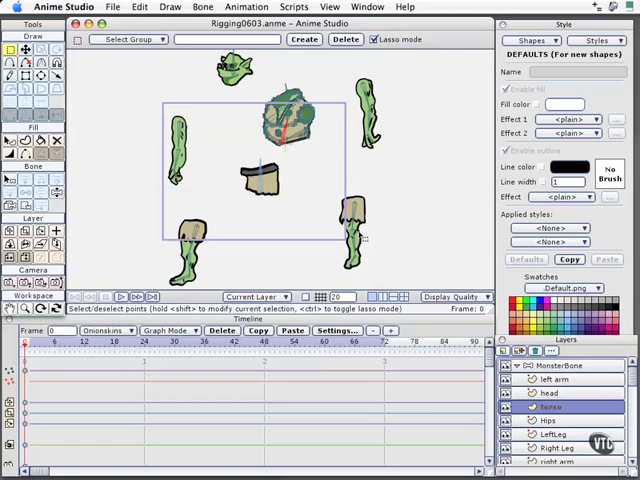
{"action": "mouse_move", "coordinate": [232, 166]}
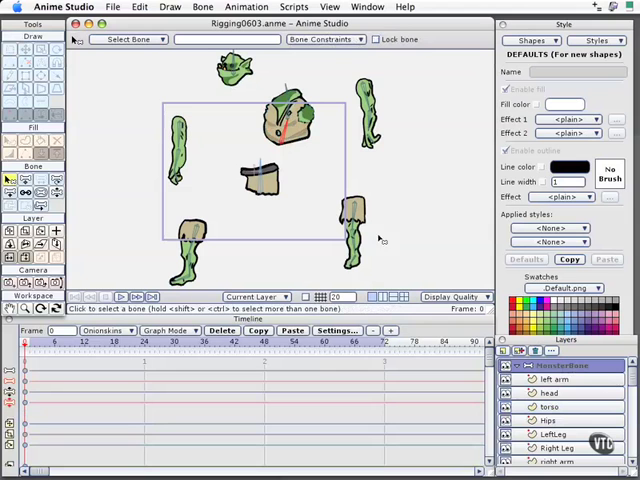
{"action": "mouse_move", "coordinate": [138, 200]}
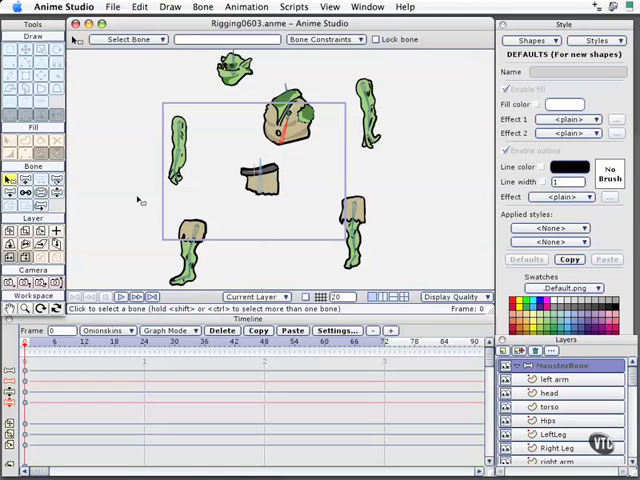
{"action": "mouse_move", "coordinate": [28, 192]}
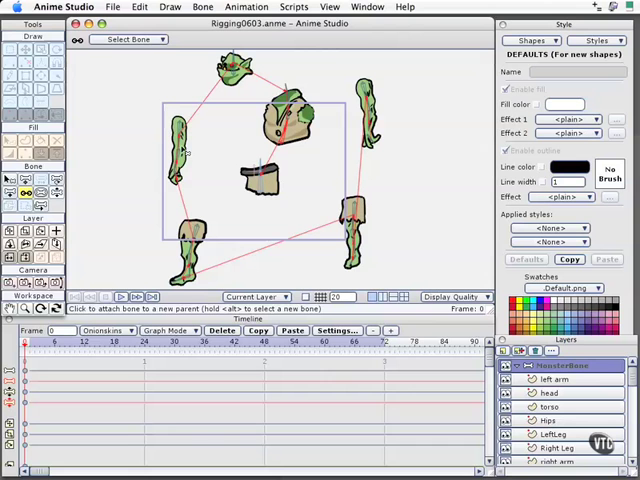
{"action": "mouse_move", "coordinate": [366, 212]}
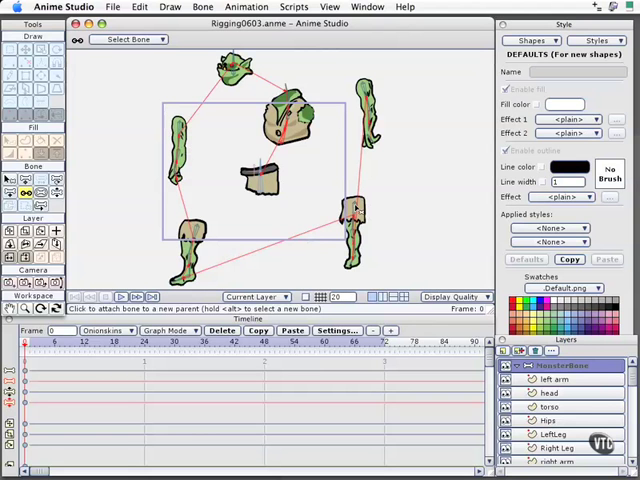
{"action": "mouse_move", "coordinate": [222, 268]}
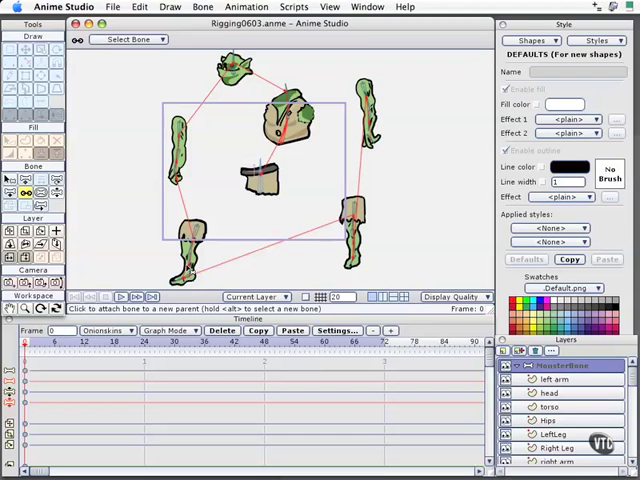
{"action": "mouse_move", "coordinate": [156, 244]}
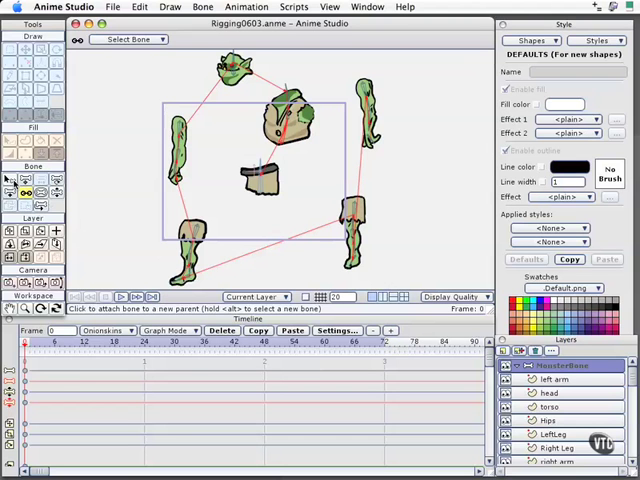
{"action": "mouse_move", "coordinate": [12, 180]}
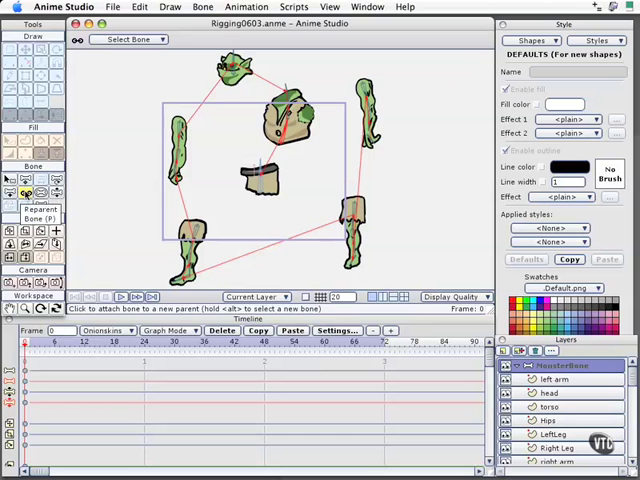
Step: Reattach the ogre's head, arm and leg bones to their correct parent bones with Reparent Bone
{"action": "left_click", "coordinate": [8, 176]}
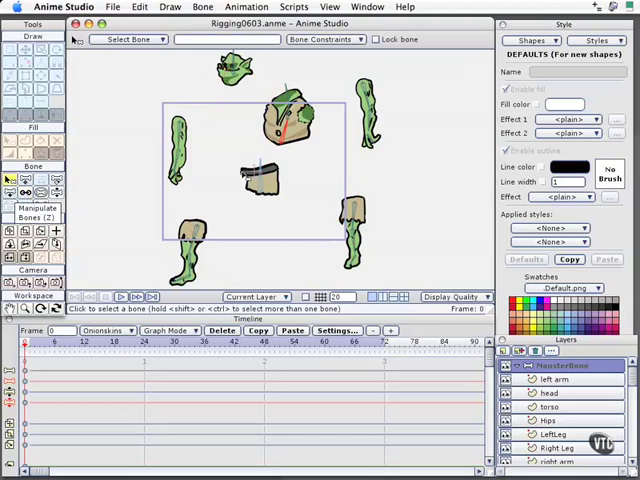
{"action": "mouse_move", "coordinate": [196, 144]}
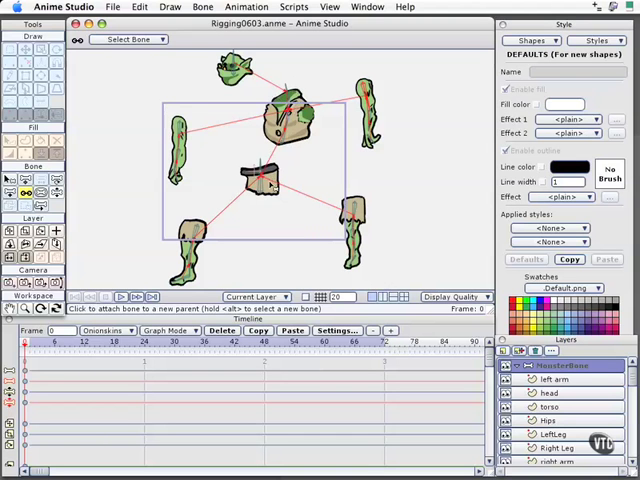
{"action": "mouse_move", "coordinate": [196, 174]}
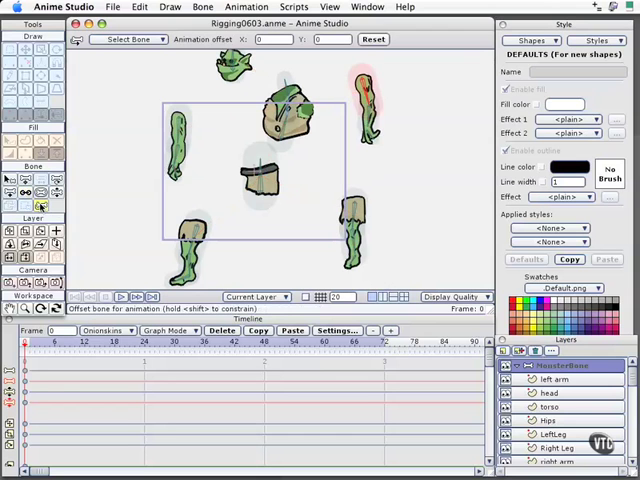
{"action": "mouse_move", "coordinate": [108, 216]}
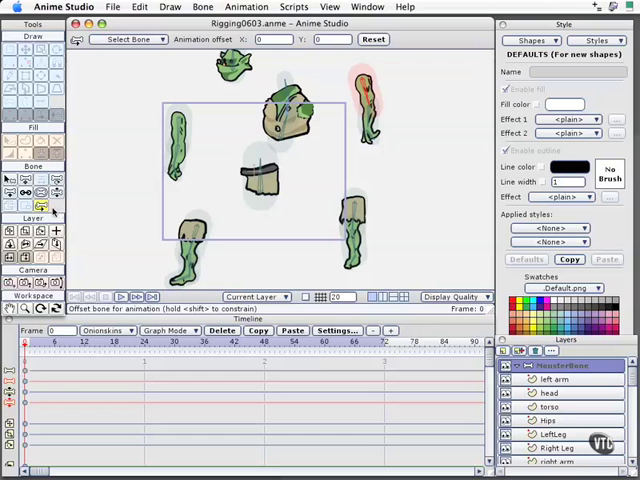
{"action": "mouse_move", "coordinate": [104, 202]}
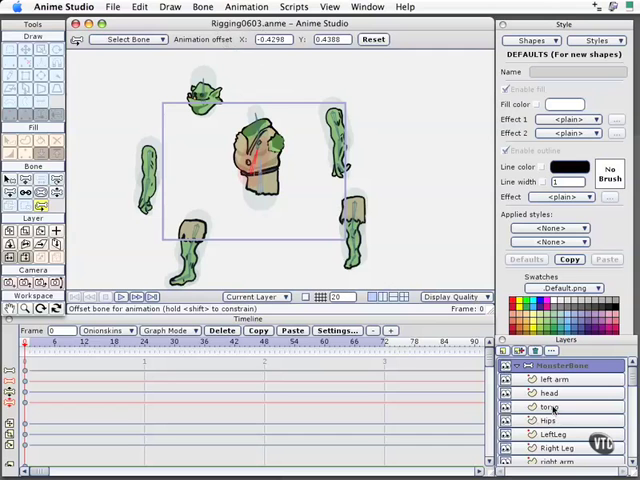
{"action": "mouse_move", "coordinate": [336, 204]}
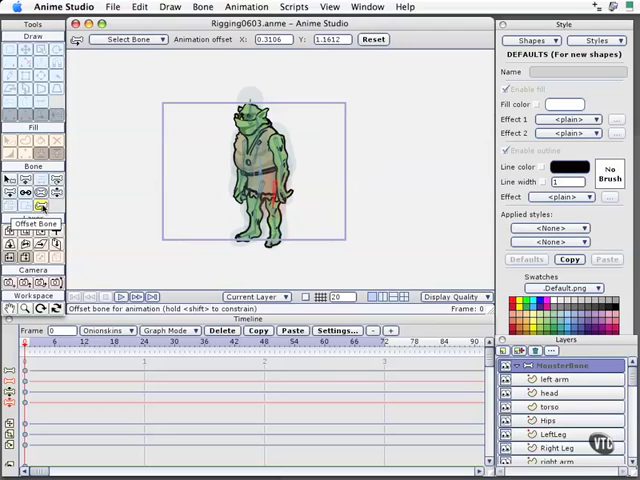
{"action": "mouse_move", "coordinate": [8, 180]}
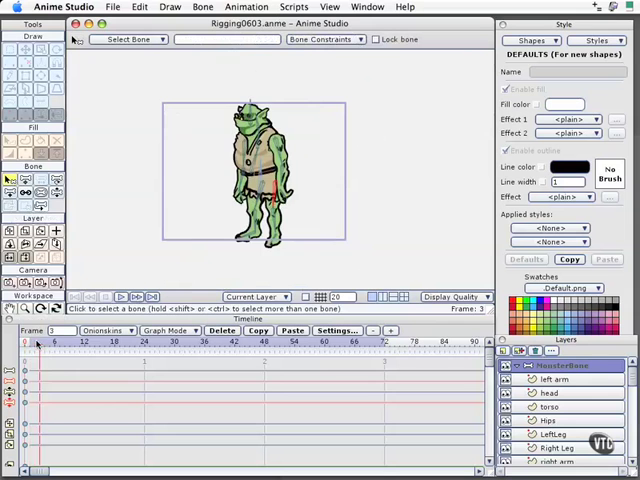
Step: Switch to the Select Bone tool so the body parts show in their original unassembled layout
{"action": "left_click", "coordinate": [24, 344]}
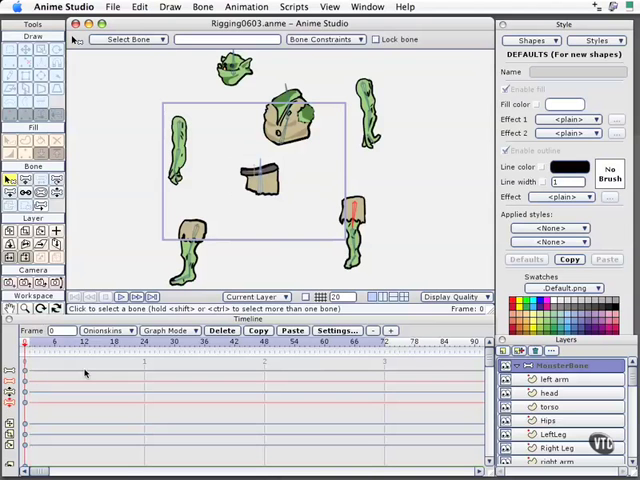
{"action": "mouse_move", "coordinate": [86, 372]}
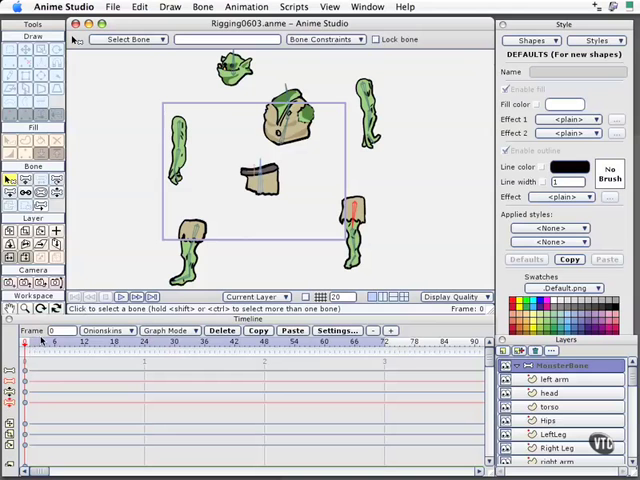
{"action": "mouse_move", "coordinate": [250, 260]}
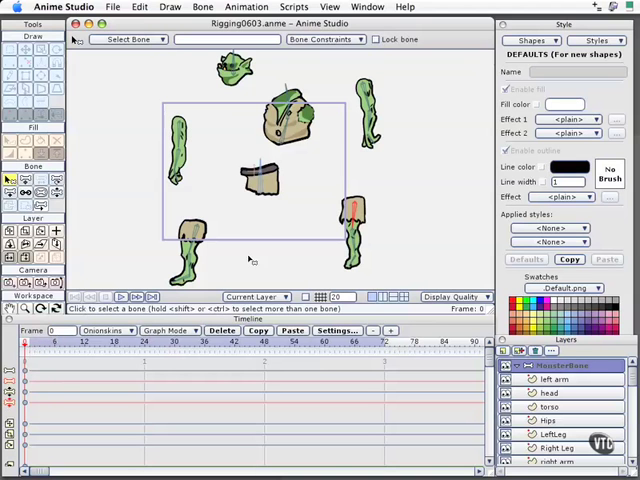